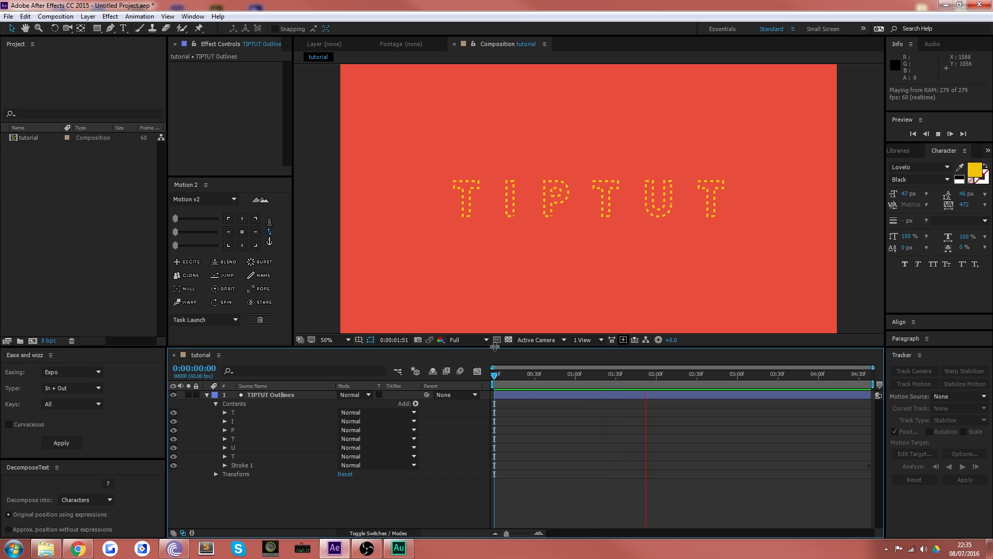
Stop the preview, zoom the viewer out and return the playhead to the start.
click(696, 374)
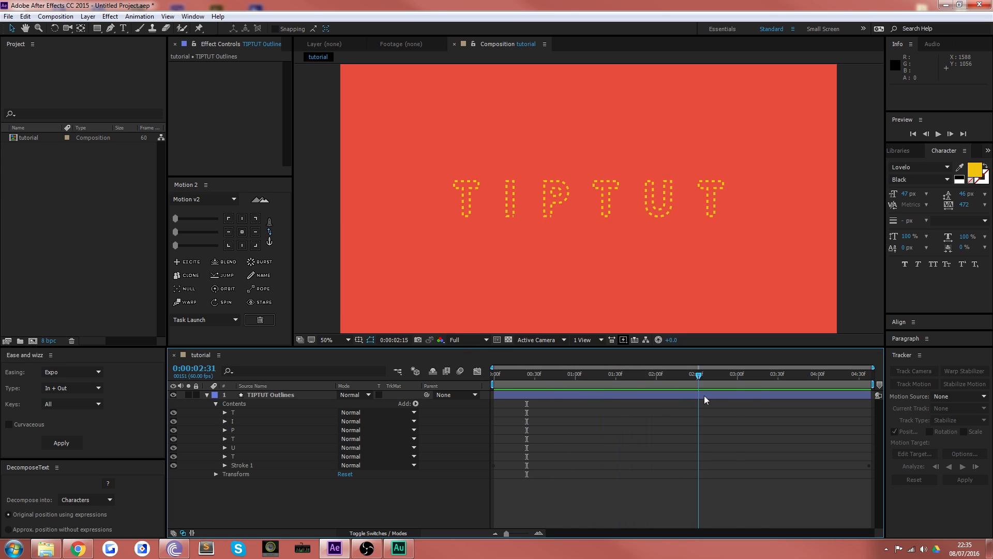
click(536, 373)
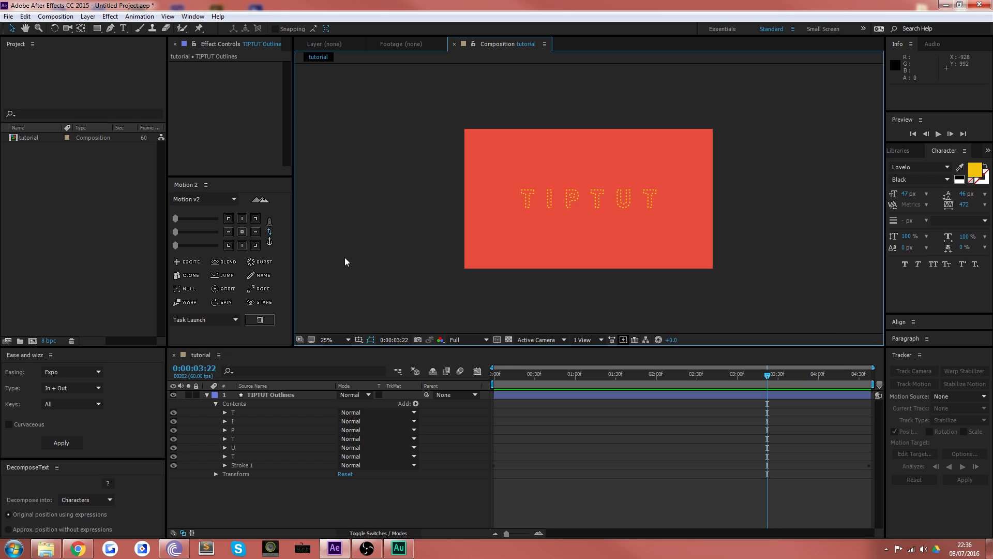
mouse_move(529, 379)
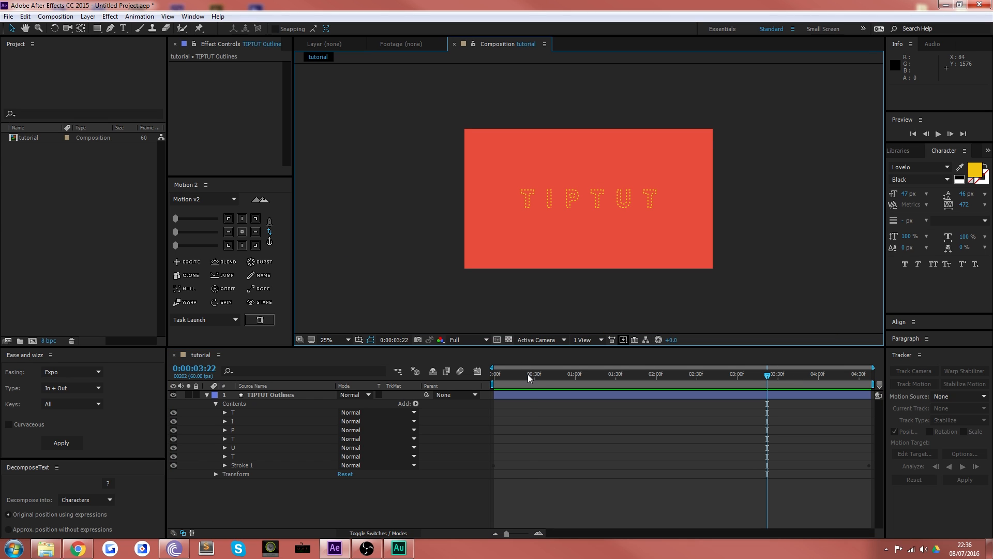
click(492, 373)
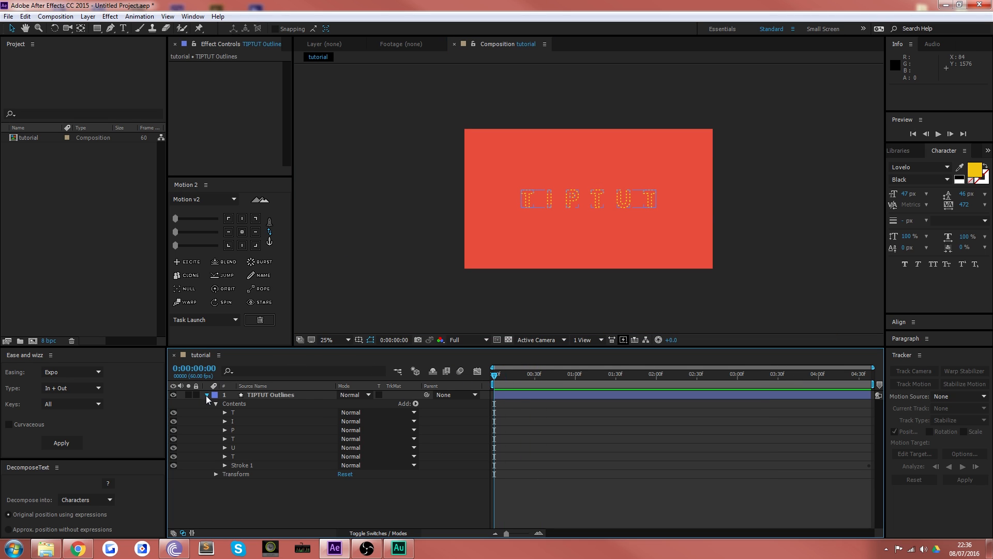
Create a new 1920×1080 composition named 'dots' with a red background.
click(208, 394)
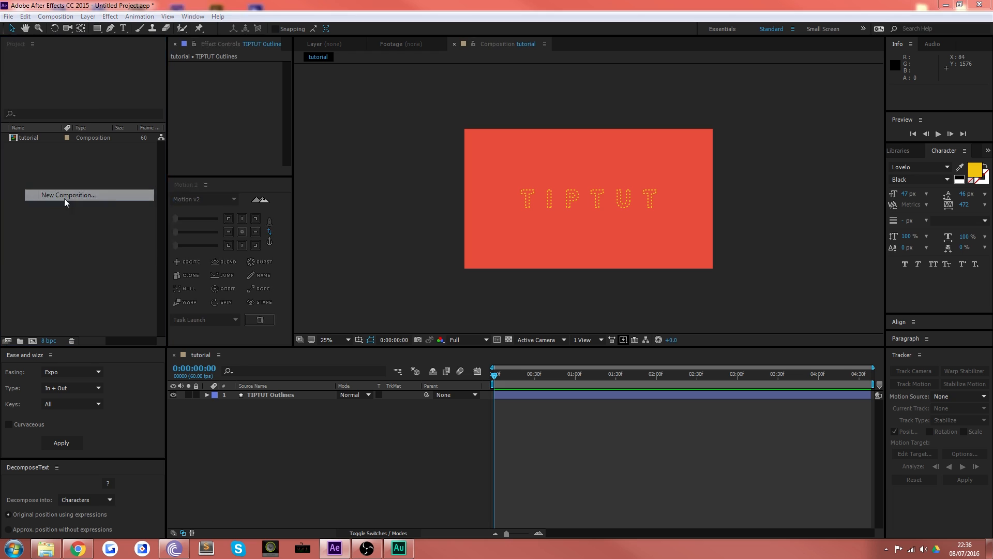
click(68, 195)
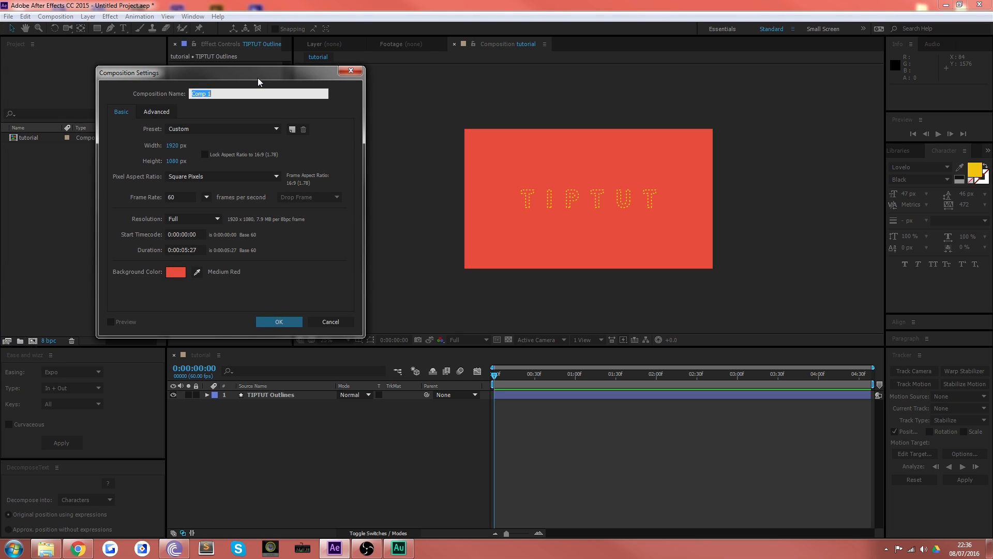
text(dots)
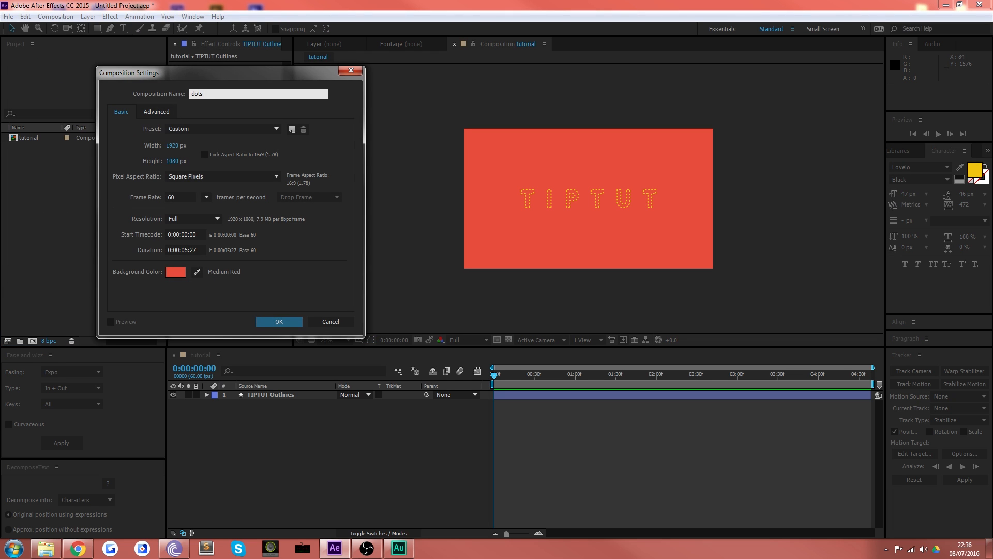
click(277, 321)
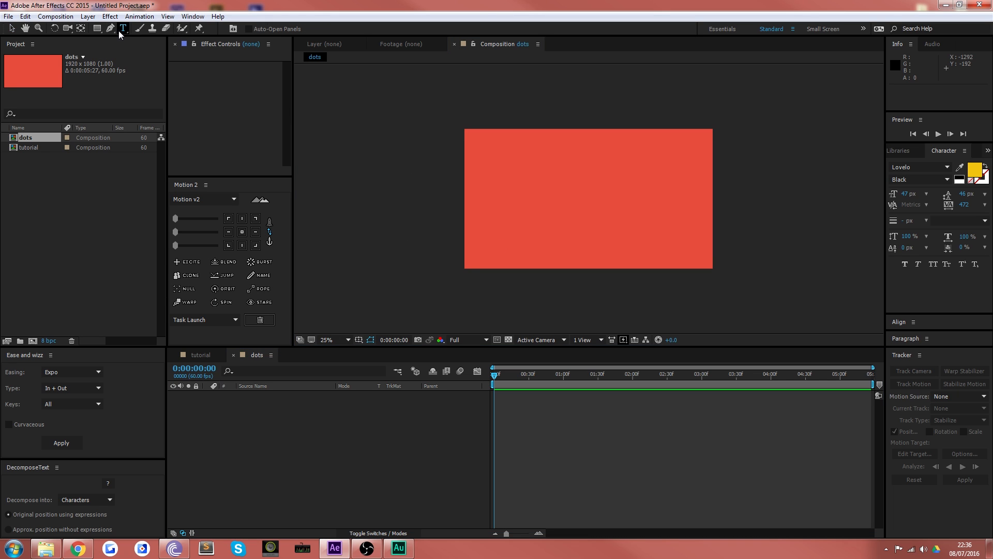
Add the text TIPTUT and centre it at position 960,540.
click(497, 222)
text(TIPTUT)
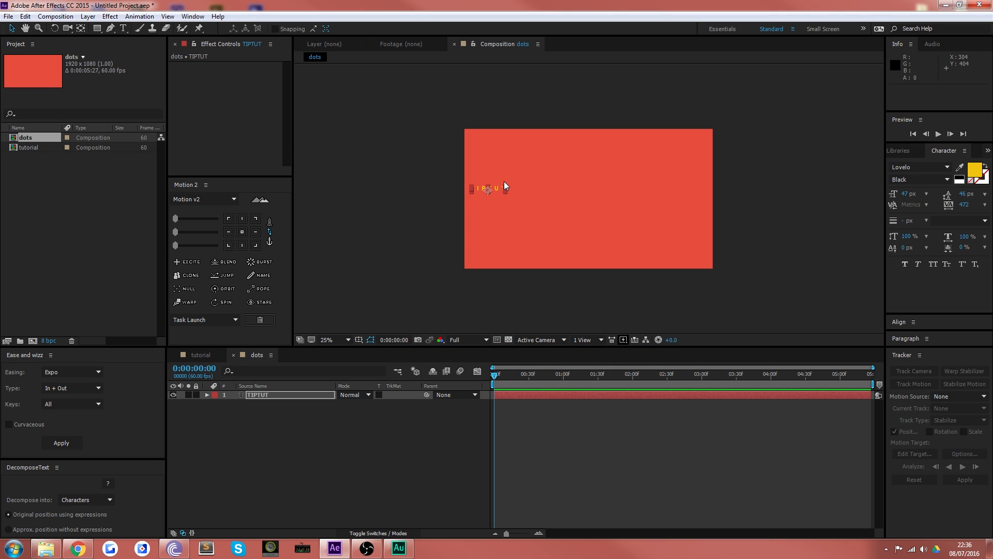
mouse_move(505, 188)
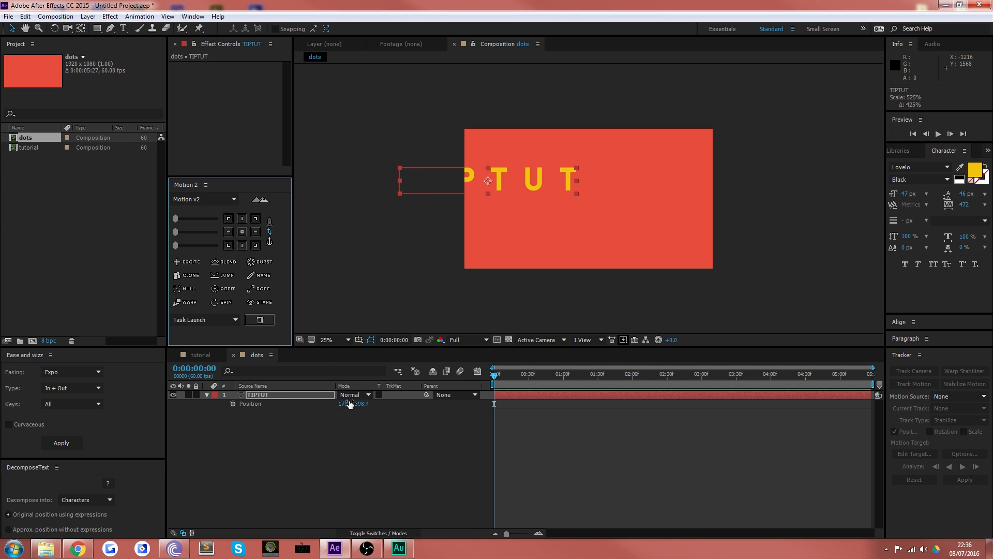
double_click(343, 403)
text(960.0,540.0)
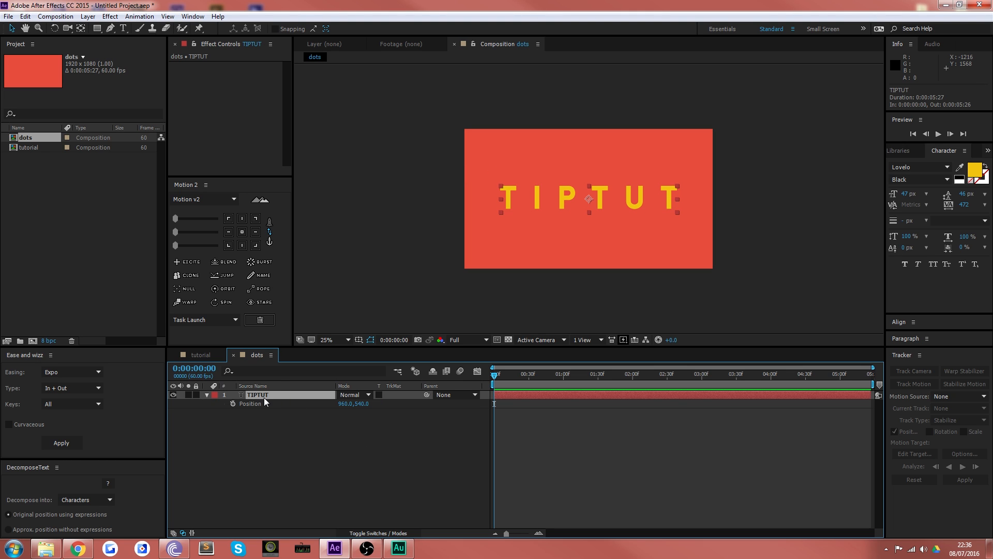
Convert the TIPTUT text layer into shape outlines and set the fill to None.
right_click(264, 394)
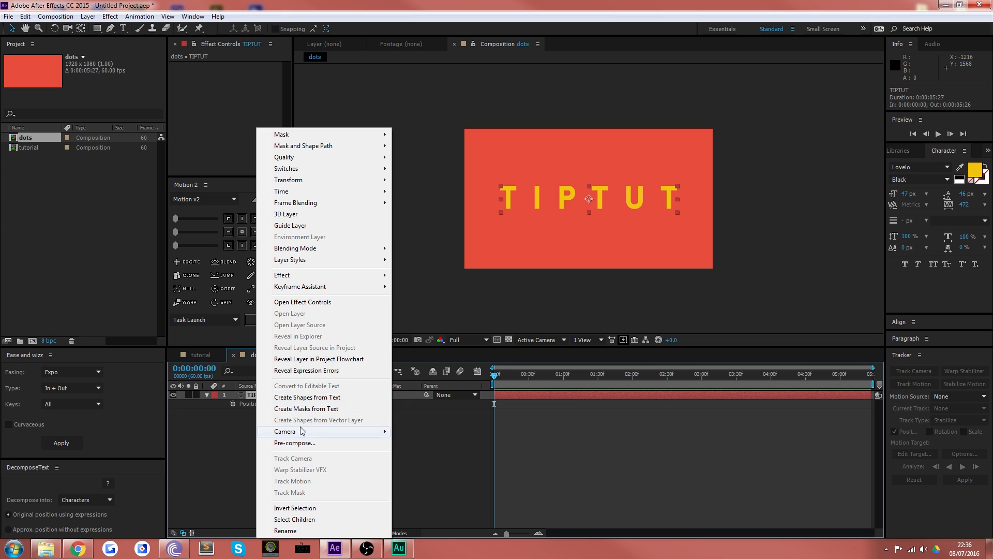
mouse_move(307, 397)
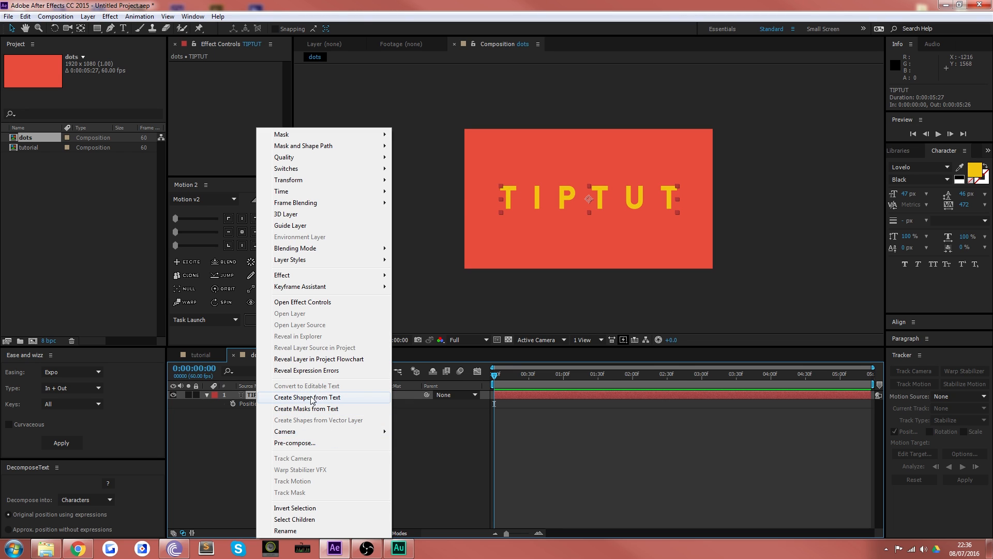
click(306, 396)
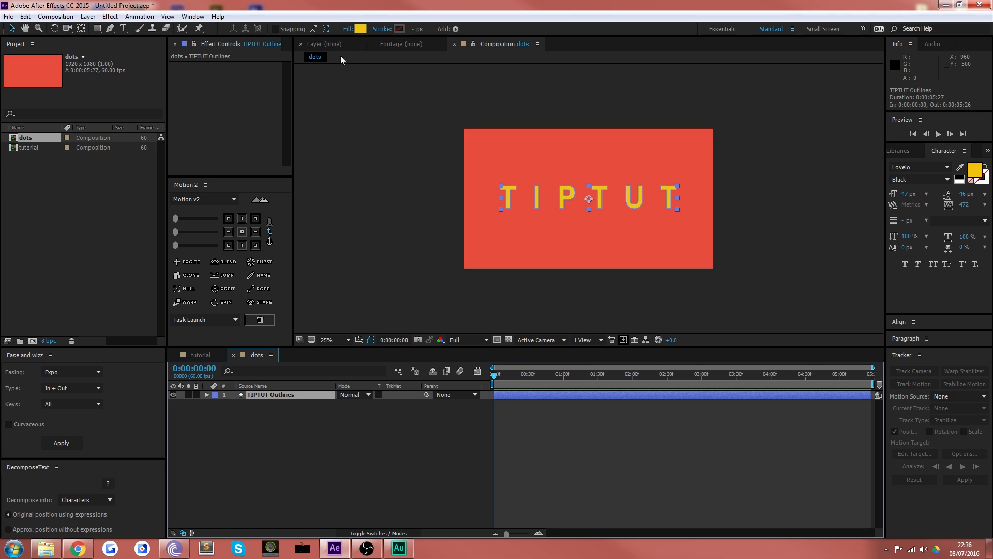
click(361, 29)
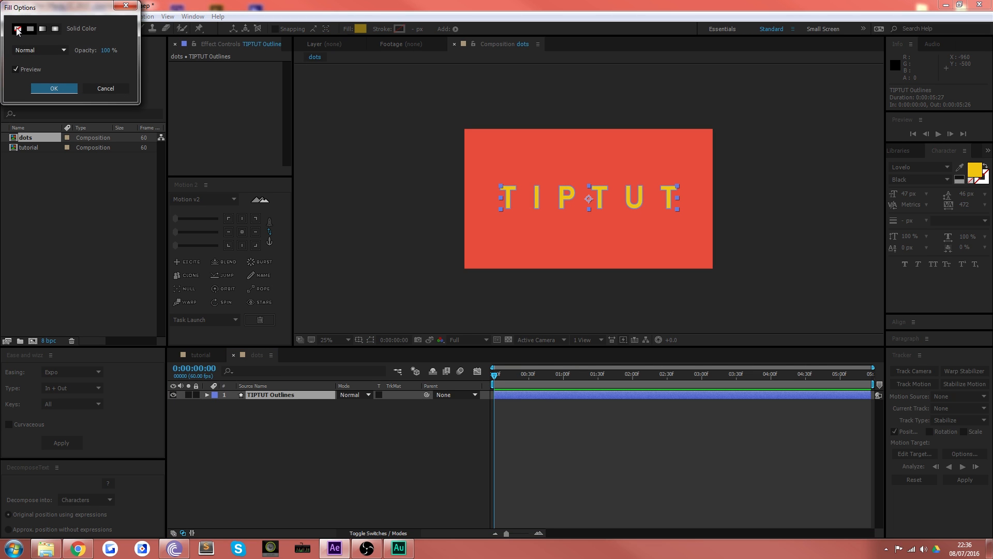
click(52, 88)
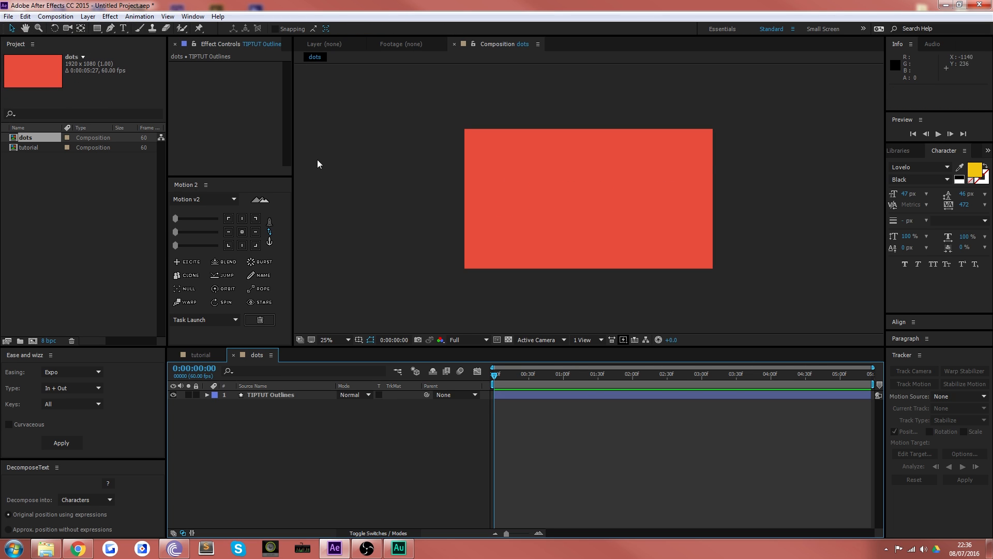
Reselect the TIPTUT Outlines layer and zoom the viewer to 50%.
click(270, 394)
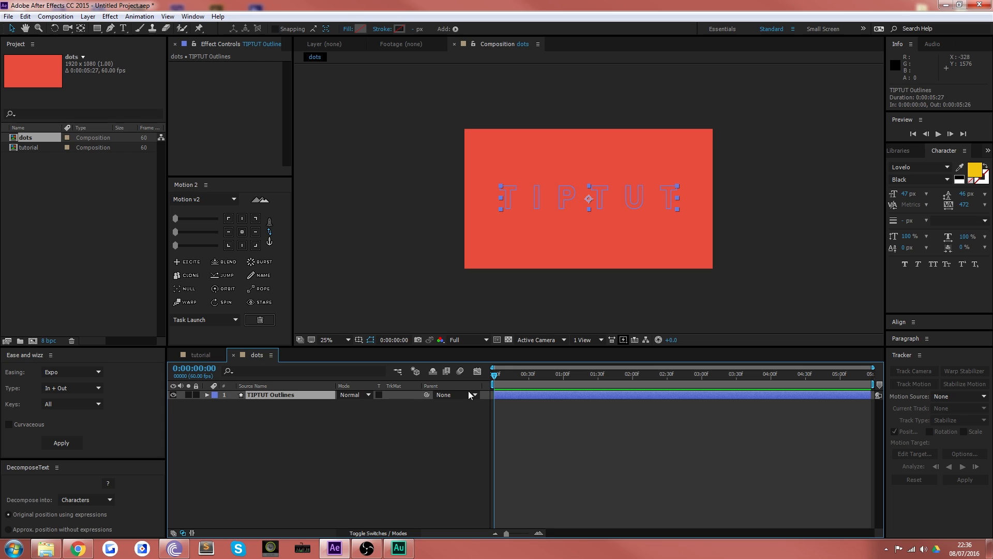
click(348, 339)
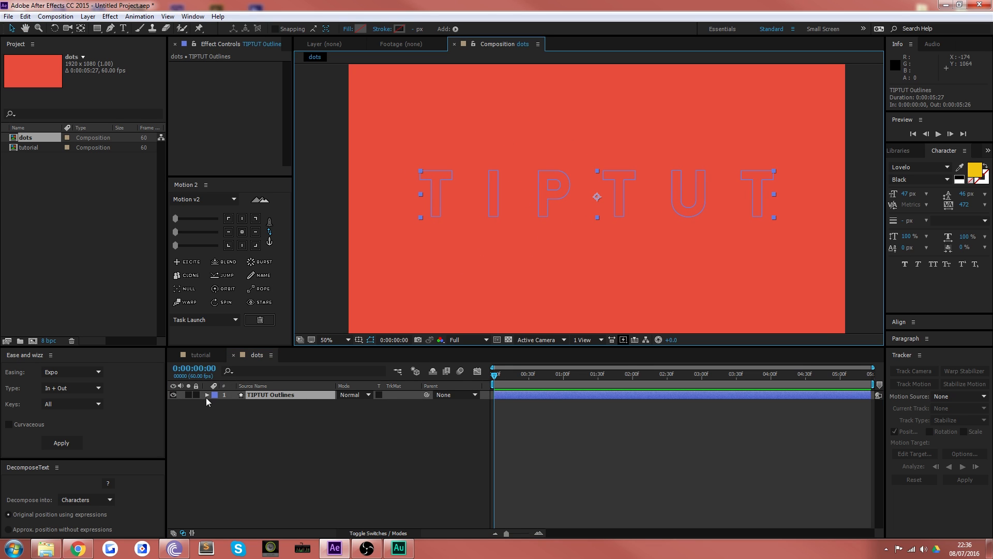
Add a Stroke 1 to the letter shapes, coloured yellow with width 1.
click(416, 403)
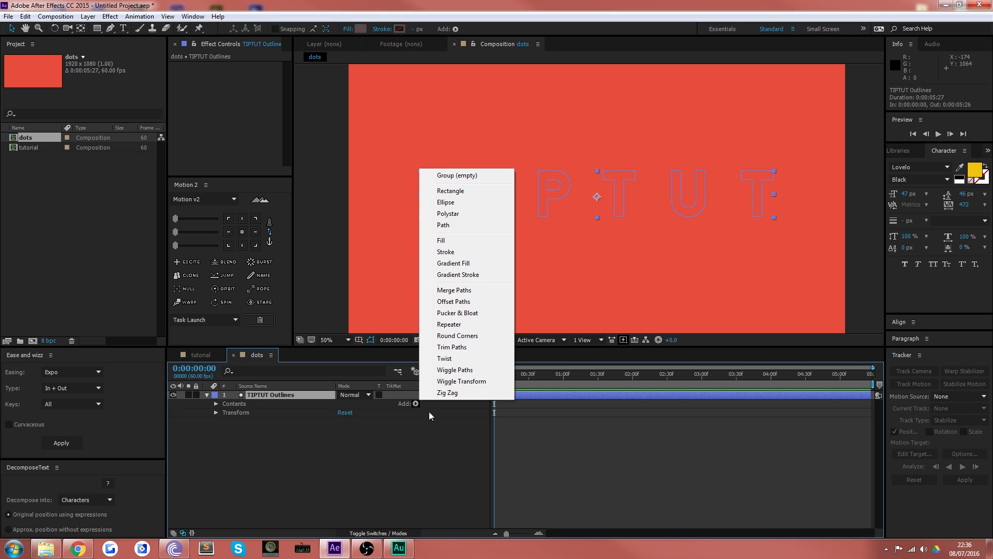
mouse_move(445, 251)
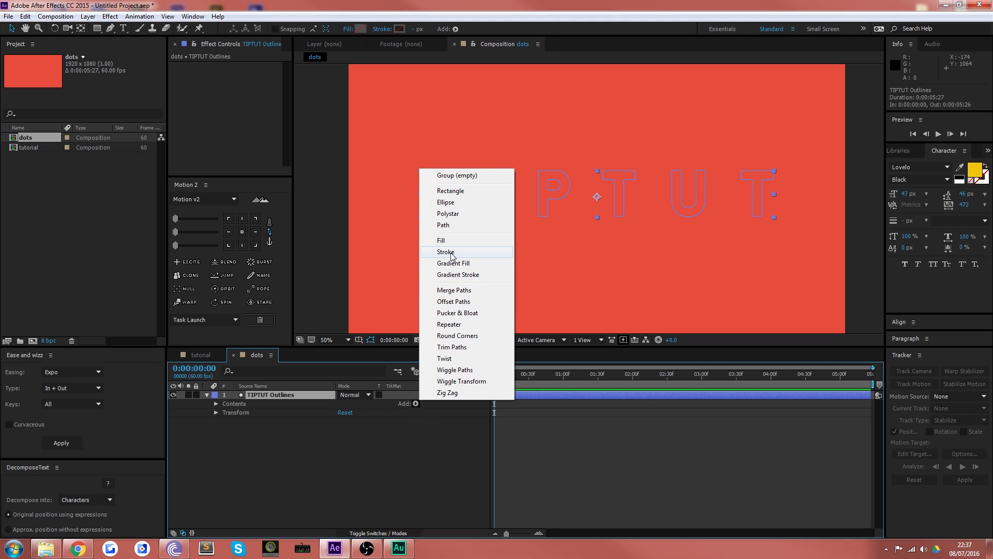
click(445, 252)
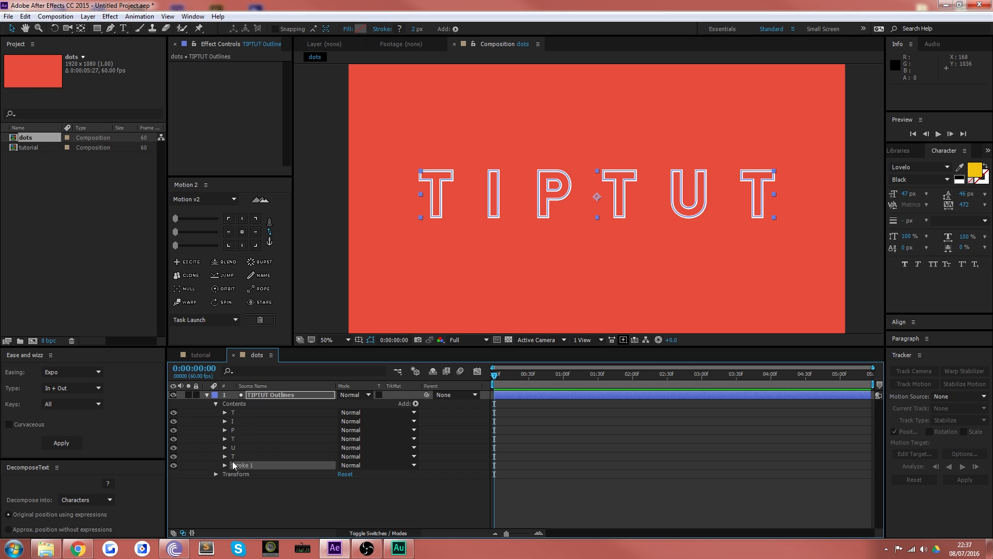
click(224, 464)
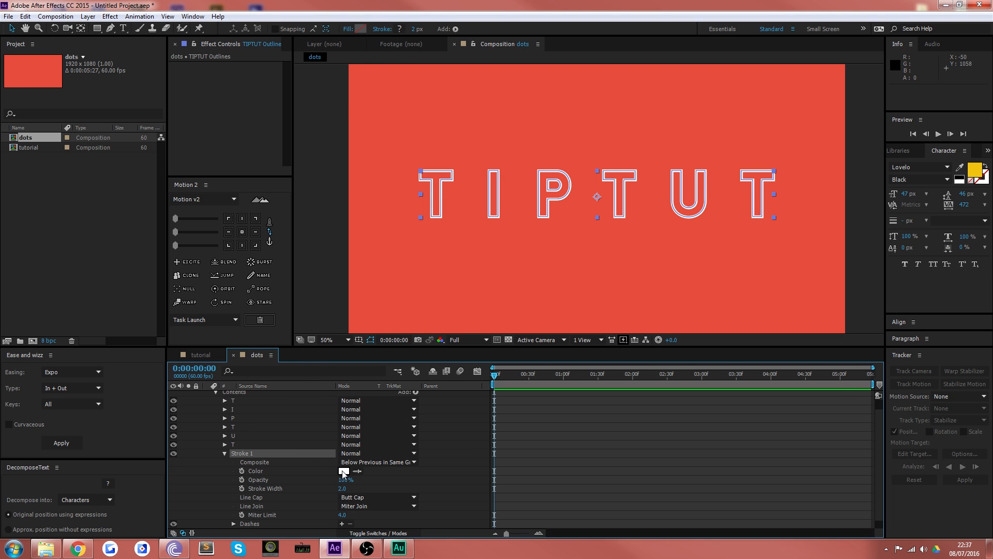
click(343, 471)
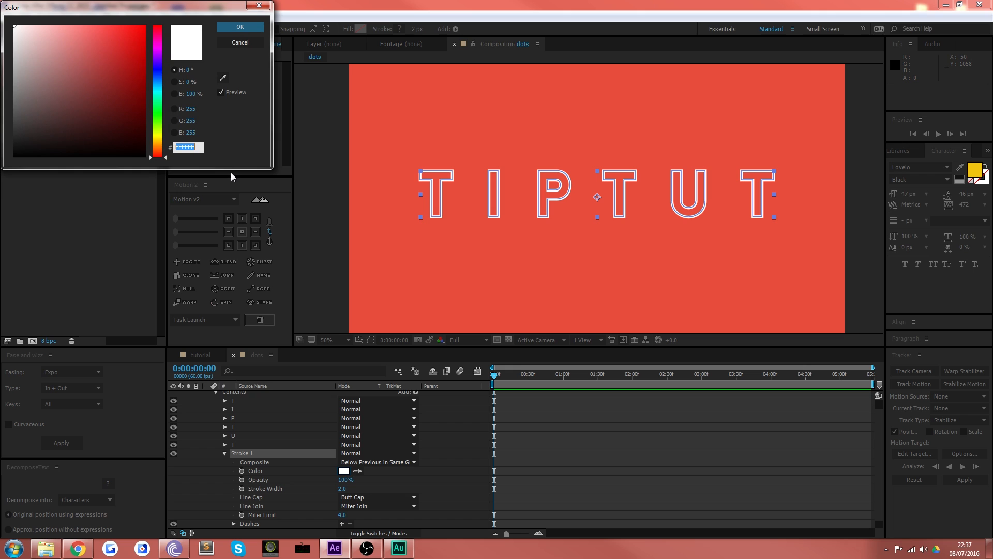
click(239, 26)
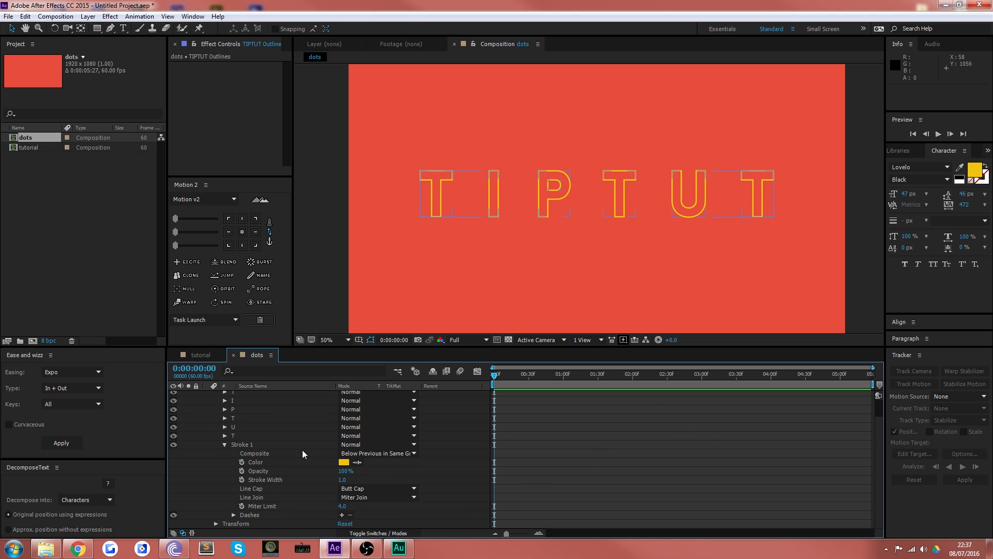
Add dashes to Stroke 1 with dash length 3 and keyframe Offset at 0:00.
click(242, 444)
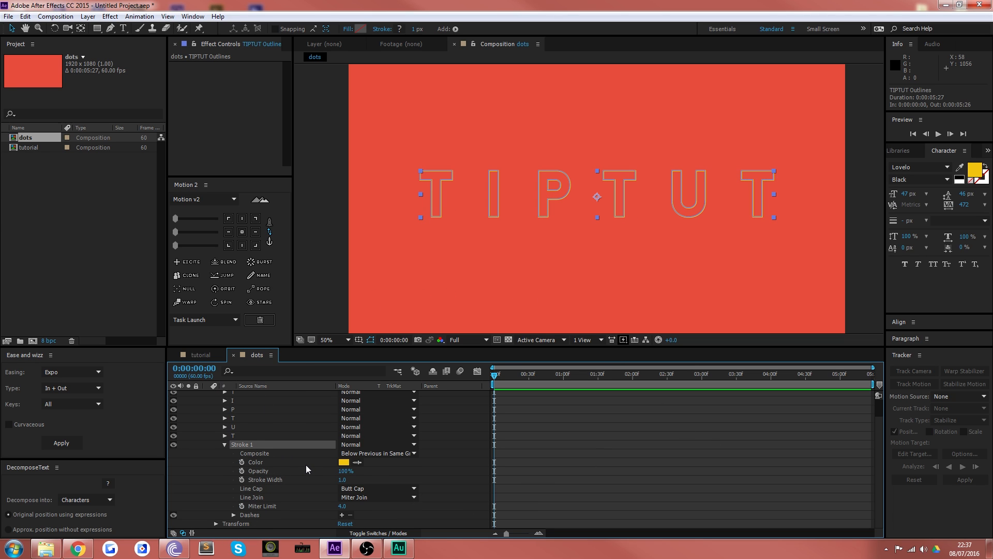
mouse_move(224, 518)
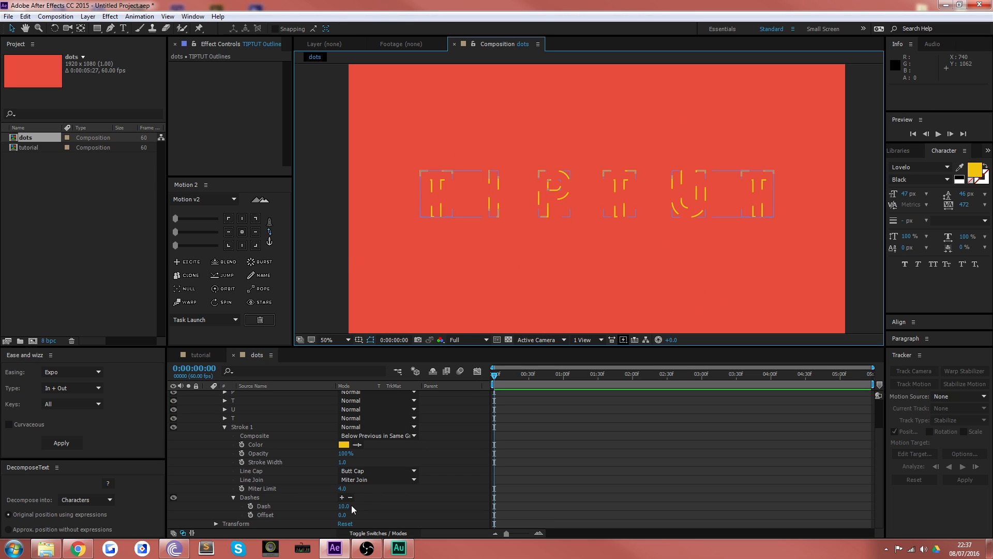
double_click(342, 506)
text(3)
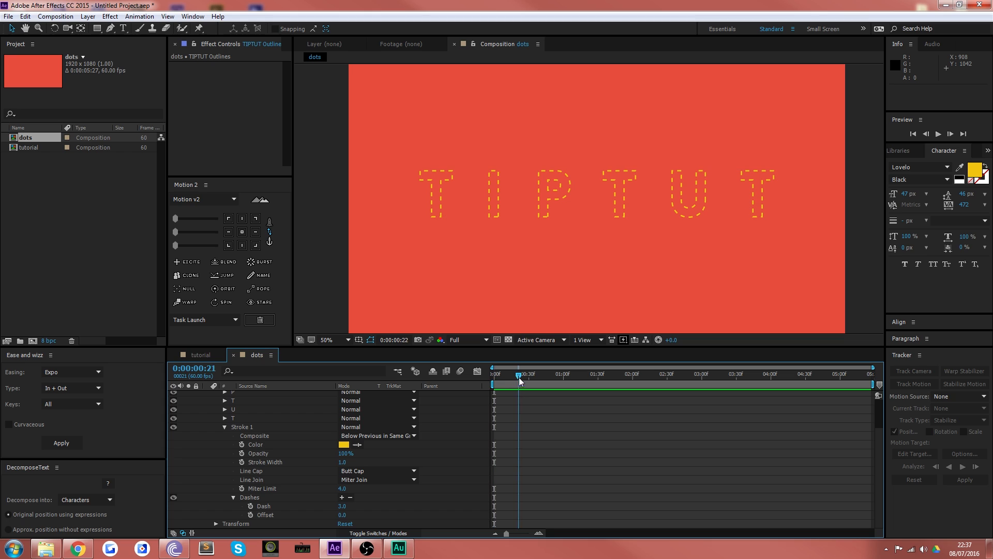
click(494, 373)
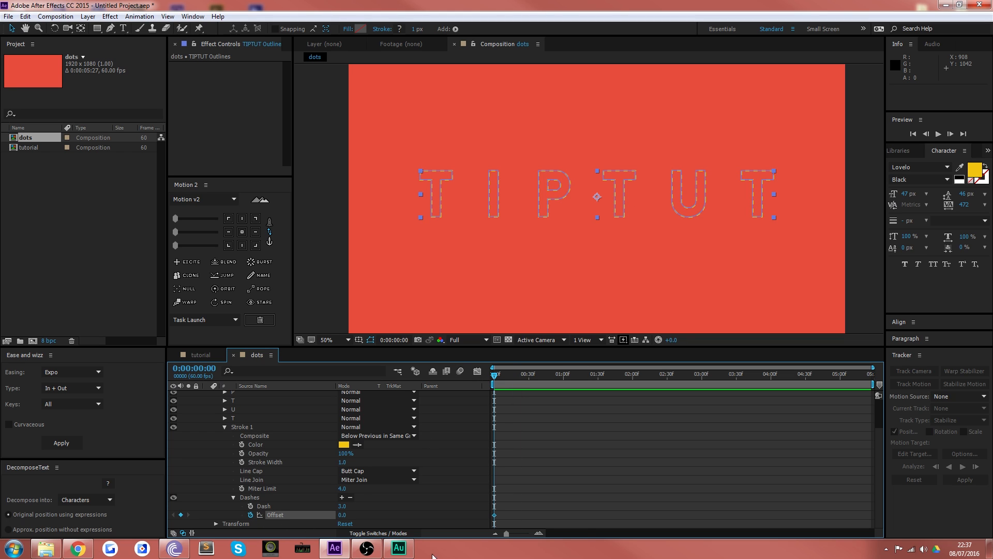